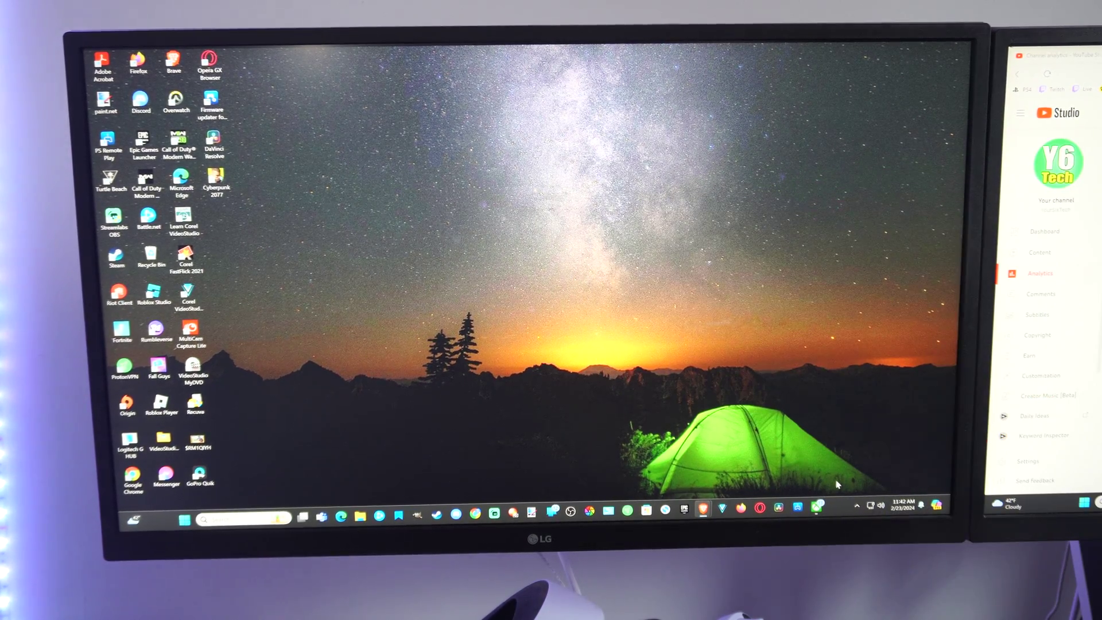
mouse_move(891, 414)
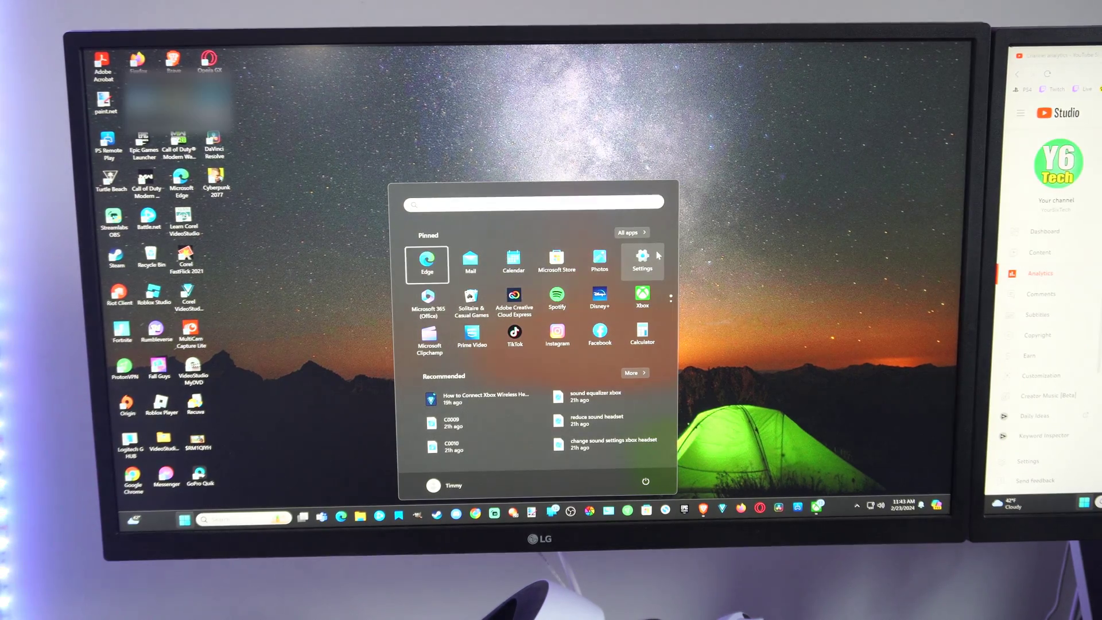
Launch the Settings app from the Start menu's pinned apps.
click(643, 259)
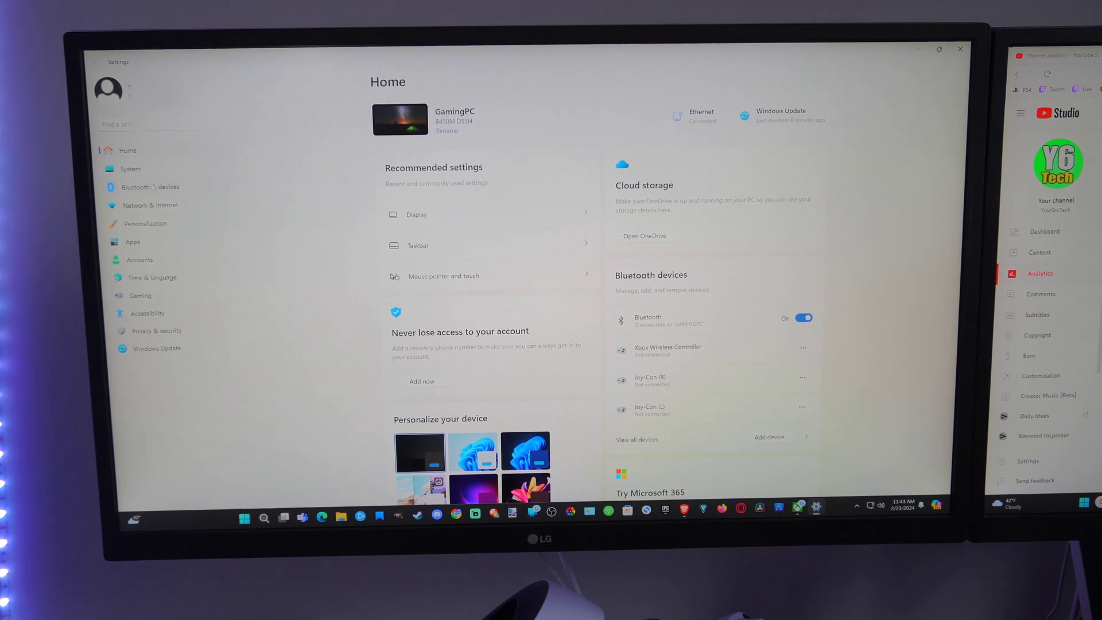
Go to the Bluetooth & devices page and bring up the Add a device dialog.
click(150, 186)
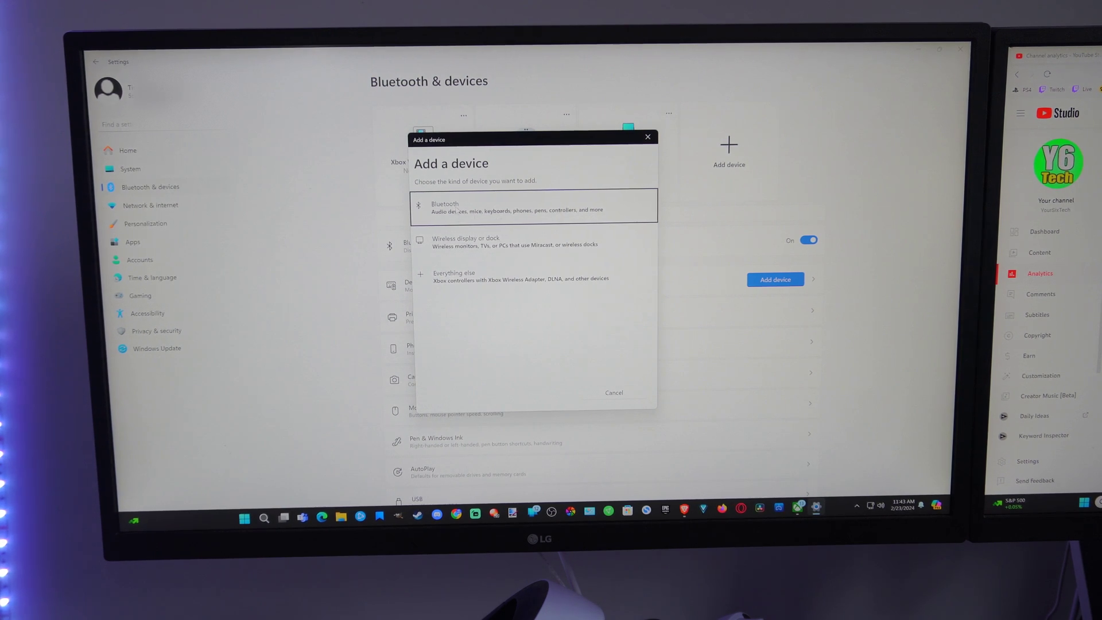
Choose Bluetooth as the device type and wait for the Xbox Wireless Controller to appear.
click(533, 206)
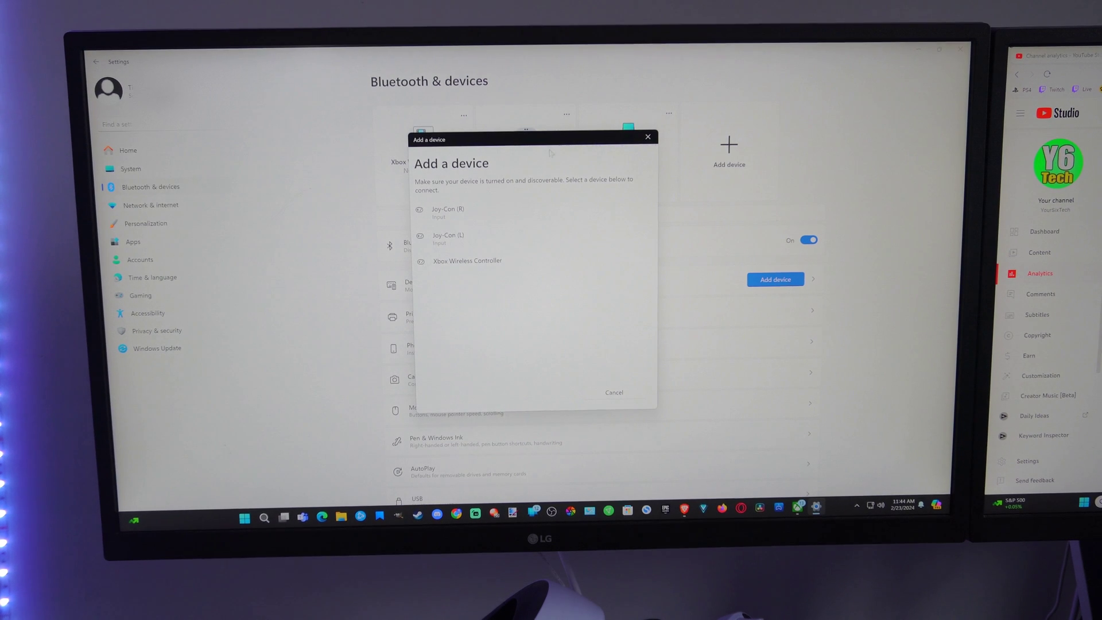
Pair the Xbox Wireless Controller and close the 'Your device is ready to go!' dialog.
click(467, 261)
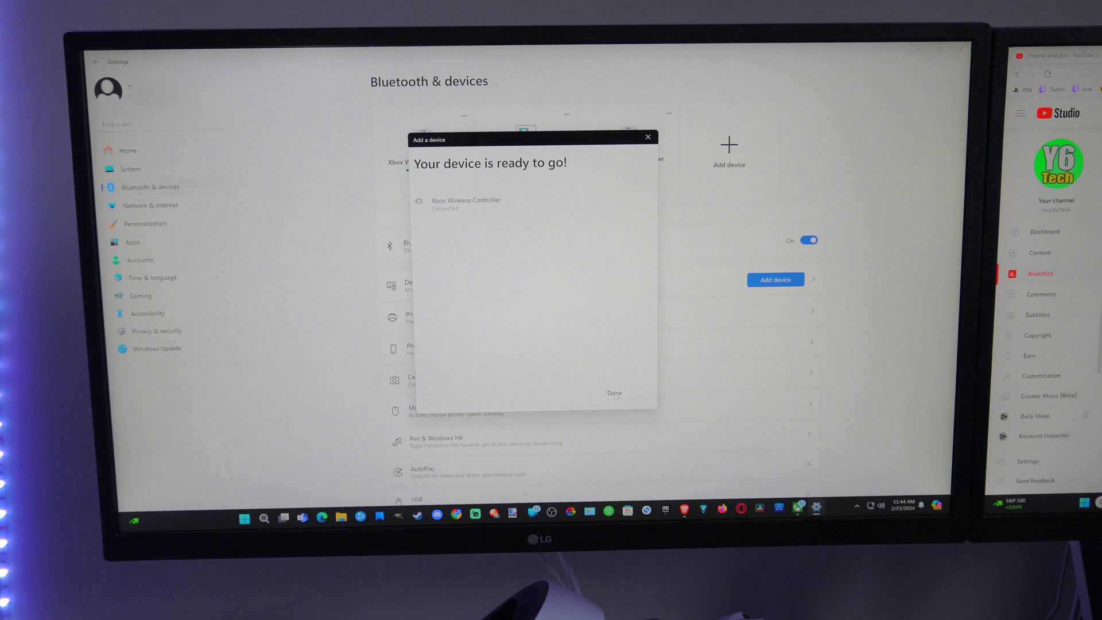
click(615, 393)
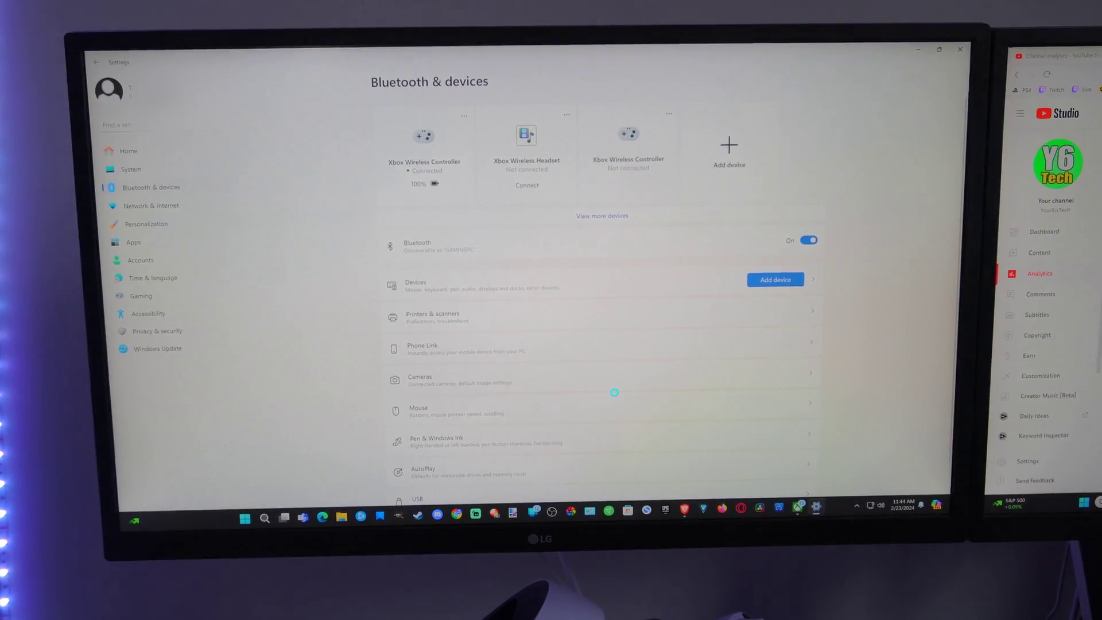